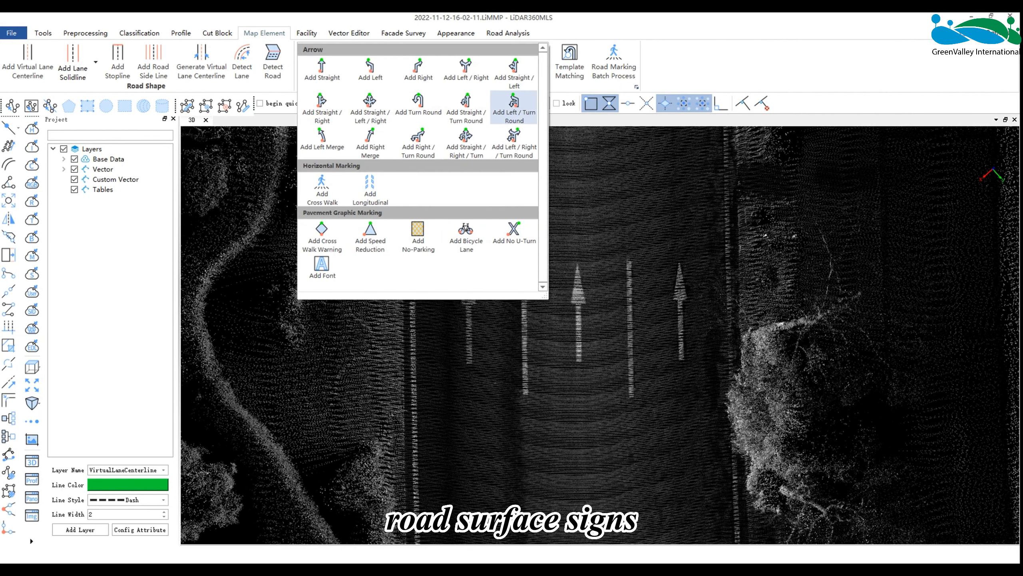
# Browse the road-surface marking templates of arrows and crosswalks in the Map Element gallery
pyautogui.click(321, 70)
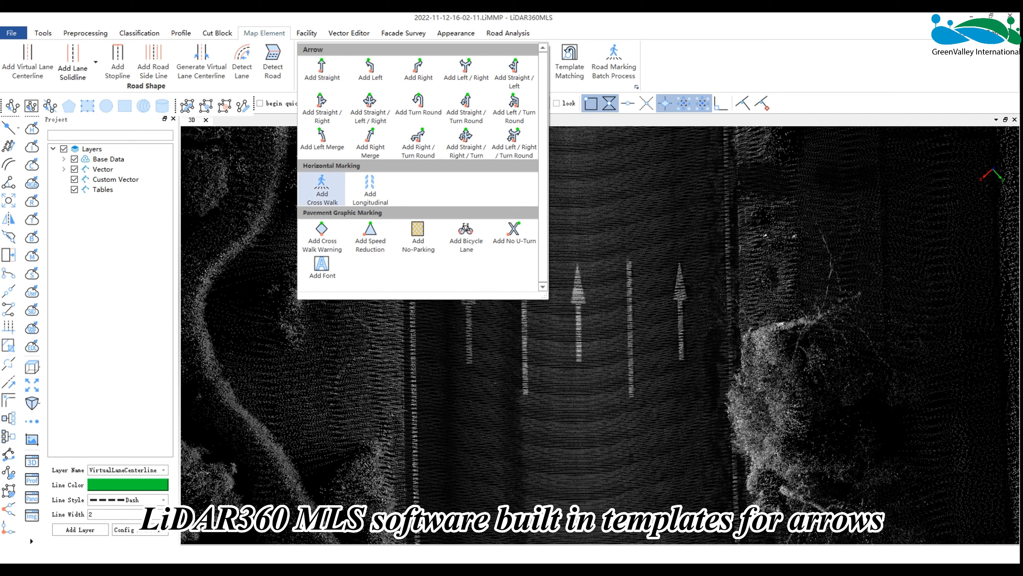
pyautogui.moveTo(370, 189)
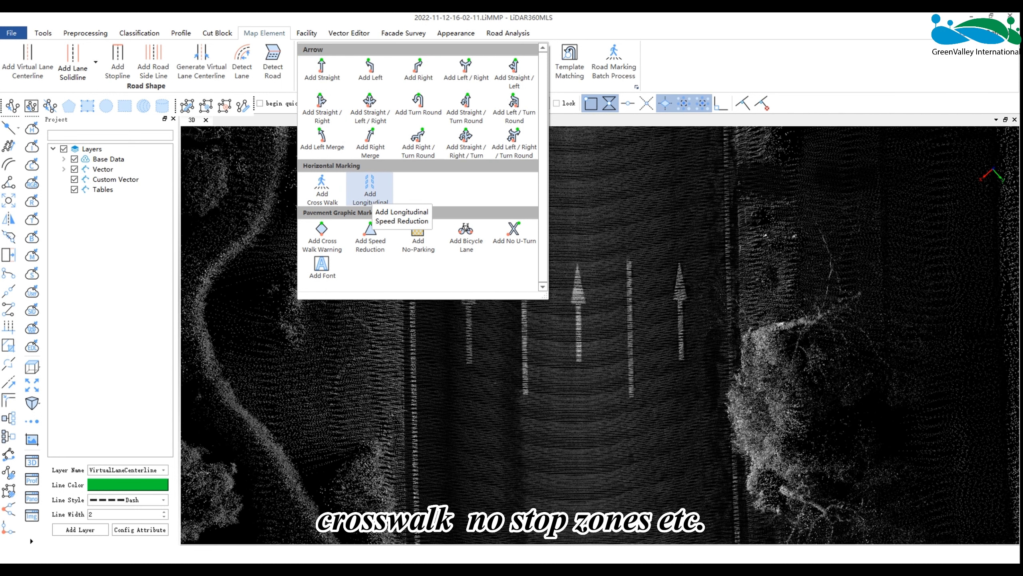
pyautogui.moveTo(321, 268)
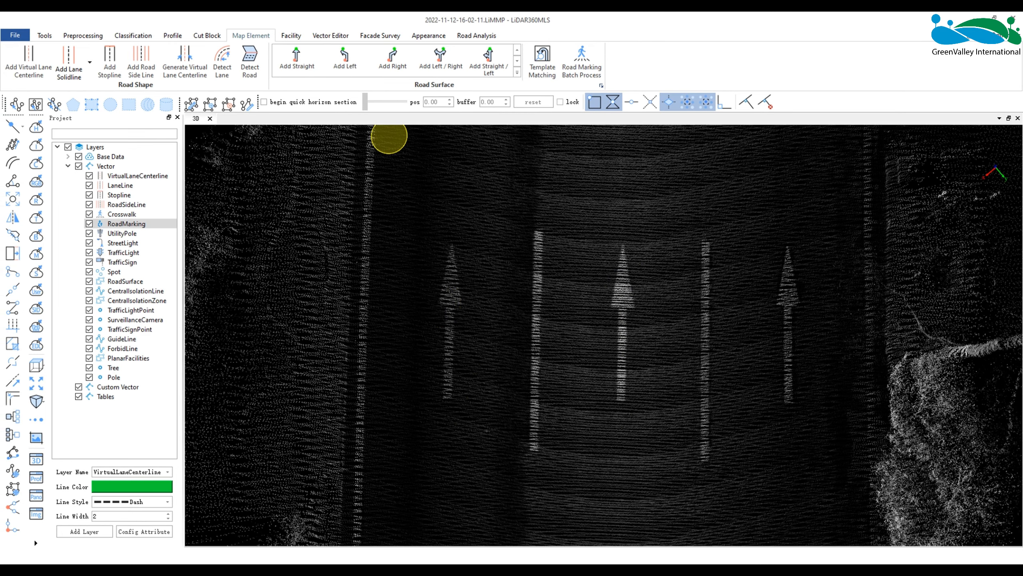
# Start Add Straight to place straight-arrow templates over the painted road arrows
pyautogui.click(295, 62)
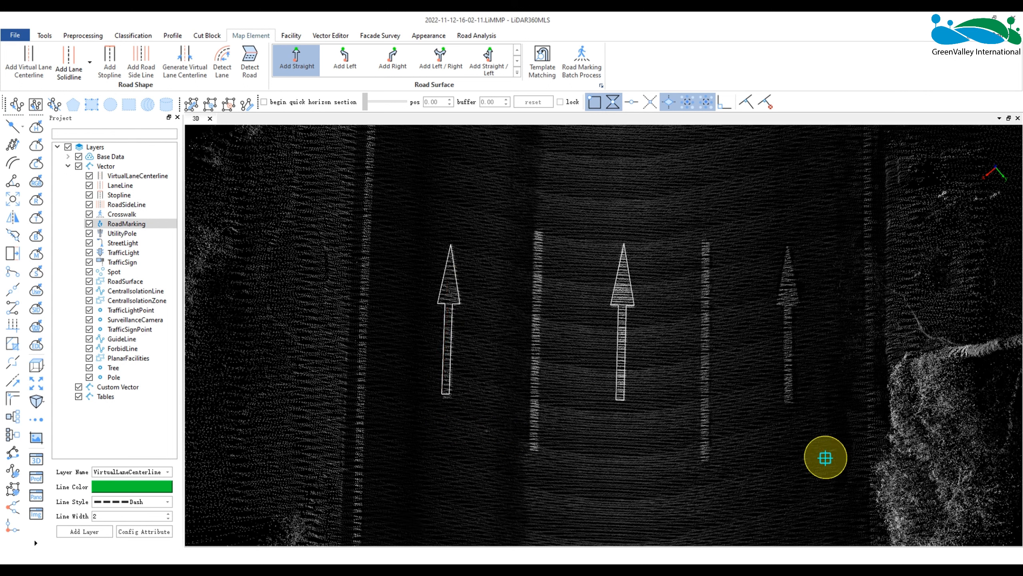
pyautogui.moveTo(785, 400)
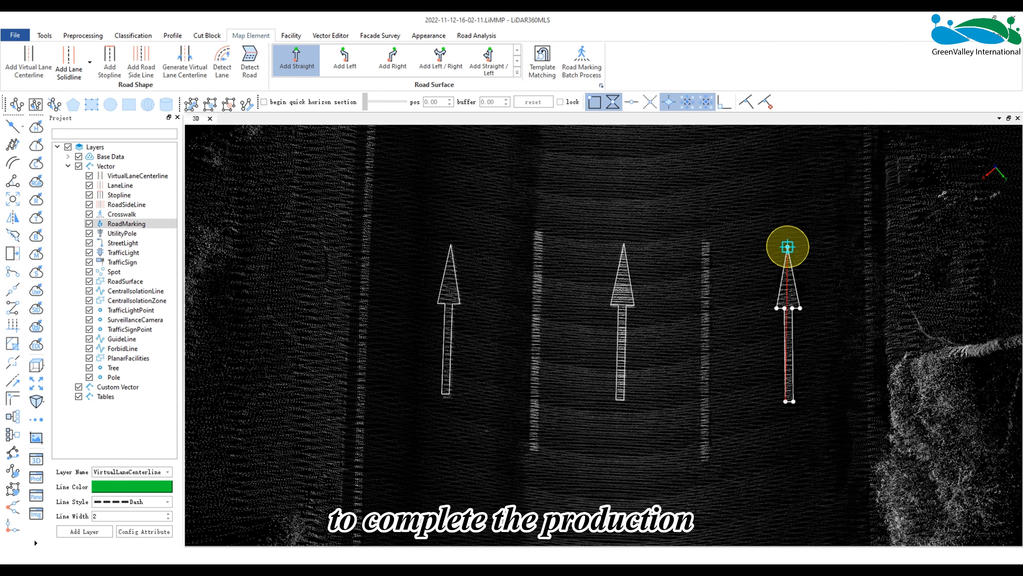
# Pick an option from the RoadMarking layer's context menu to finish the arrows
pyautogui.rightClick(126, 223)
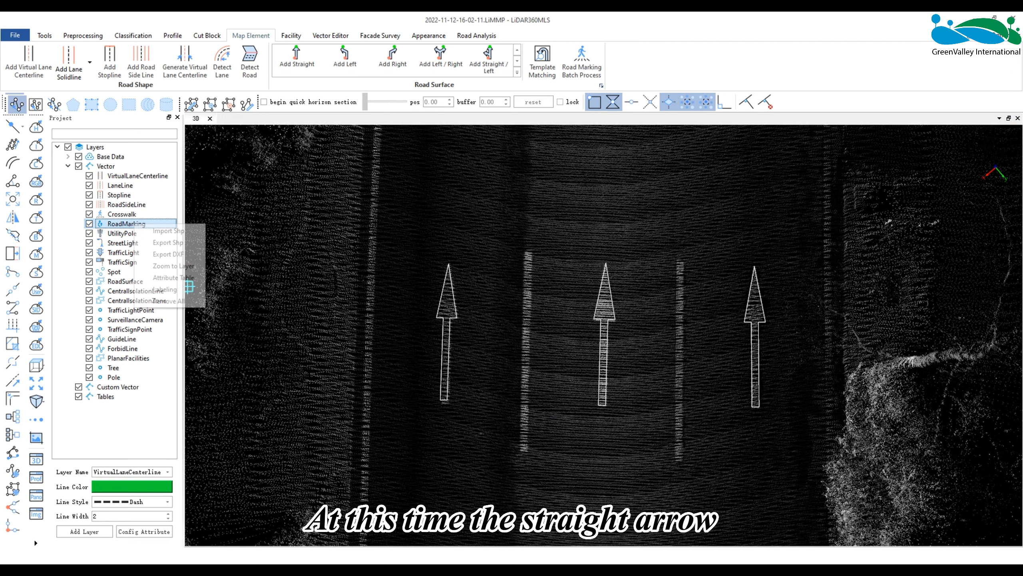
pyautogui.click(173, 278)
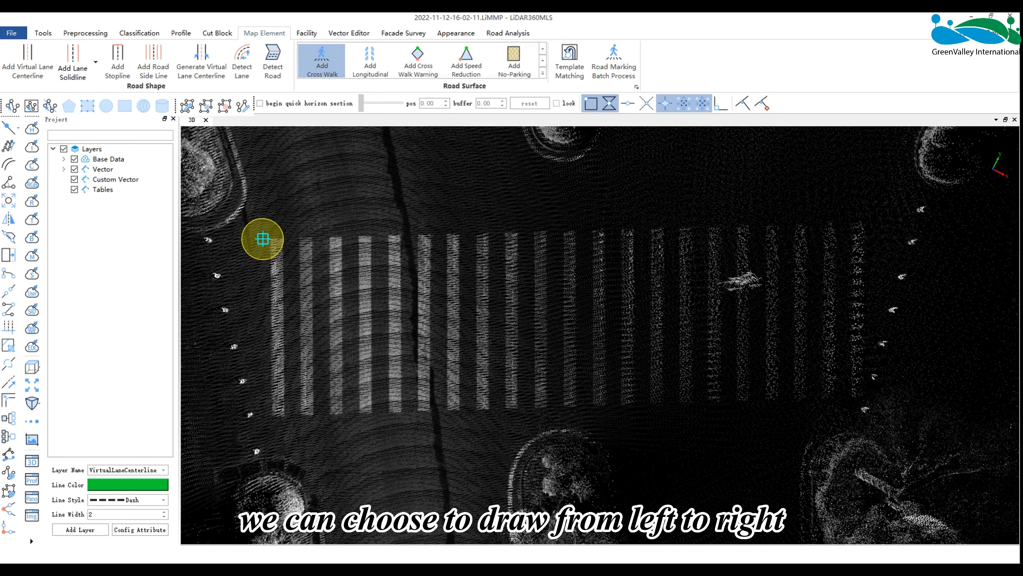
pyautogui.moveTo(804, 375)
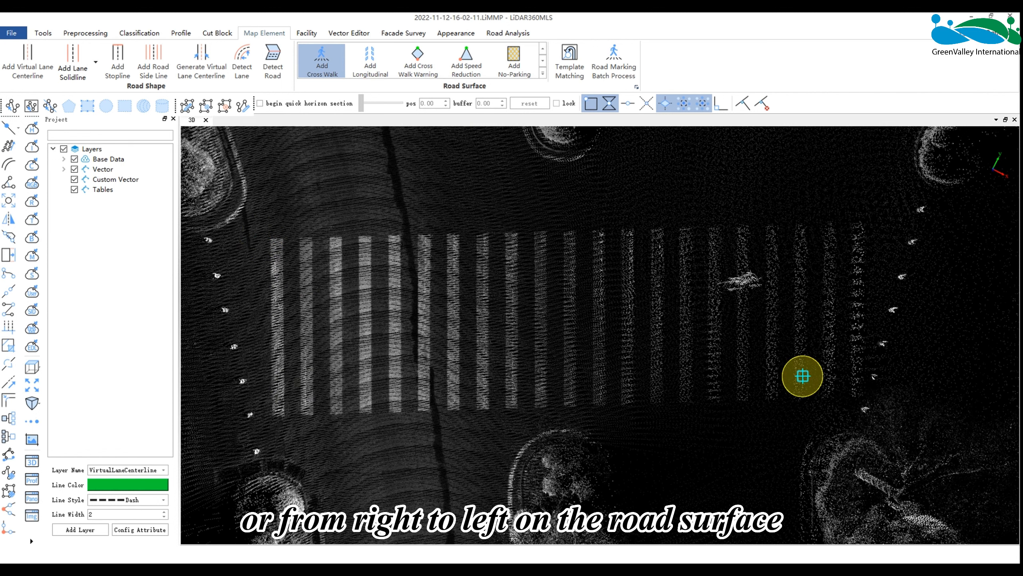
pyautogui.moveTo(862, 374)
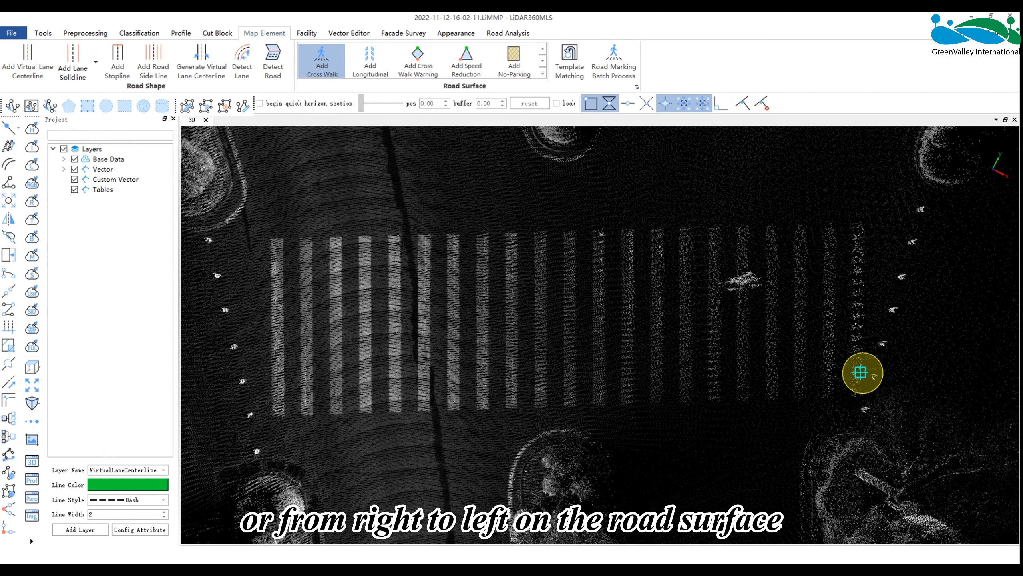
pyautogui.moveTo(256, 314)
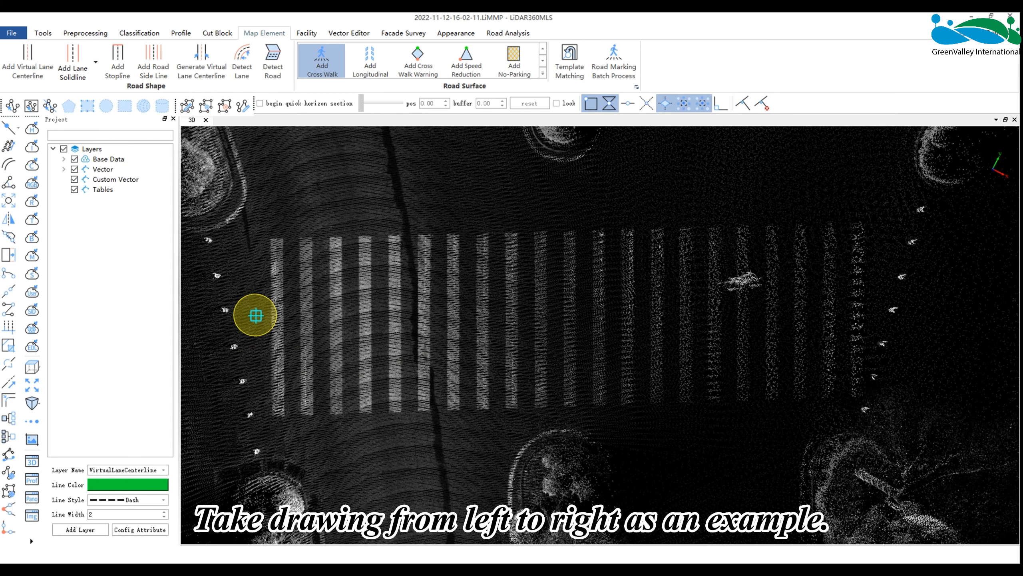
pyautogui.moveTo(945, 295)
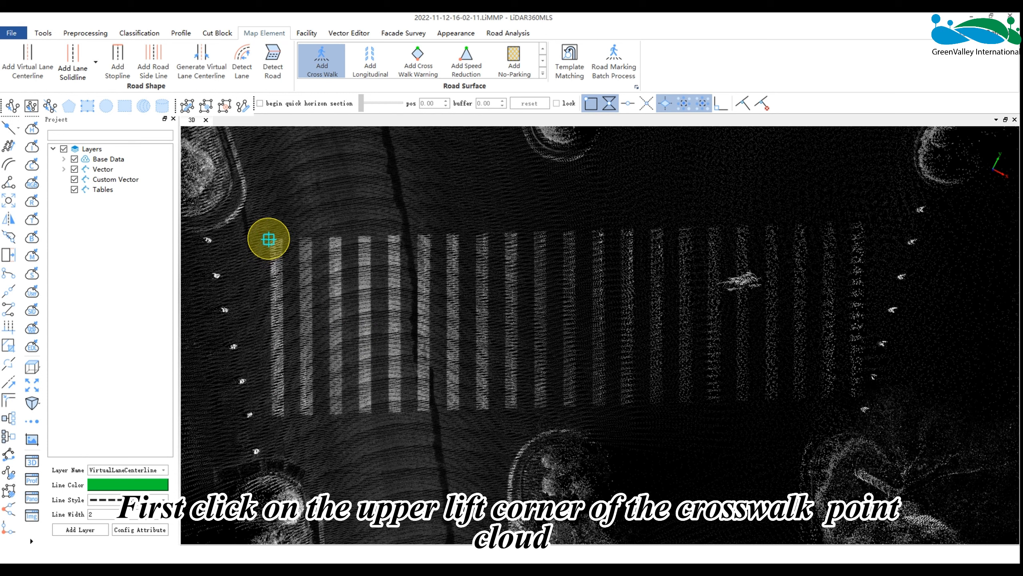
# Mark the crosswalk's left-edge corners, then stretch the stripes to its right end
pyautogui.click(267, 412)
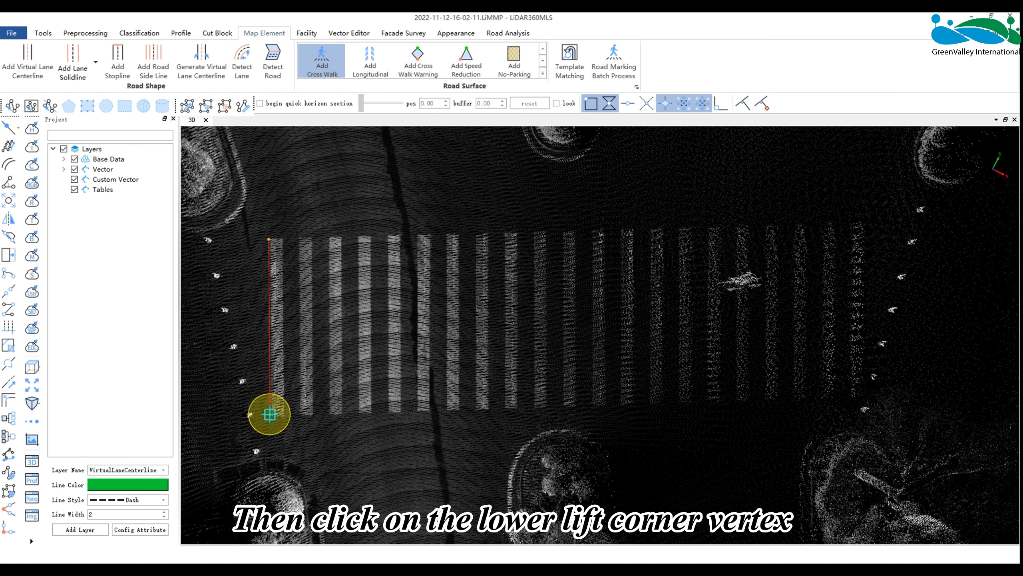
pyautogui.click(365, 392)
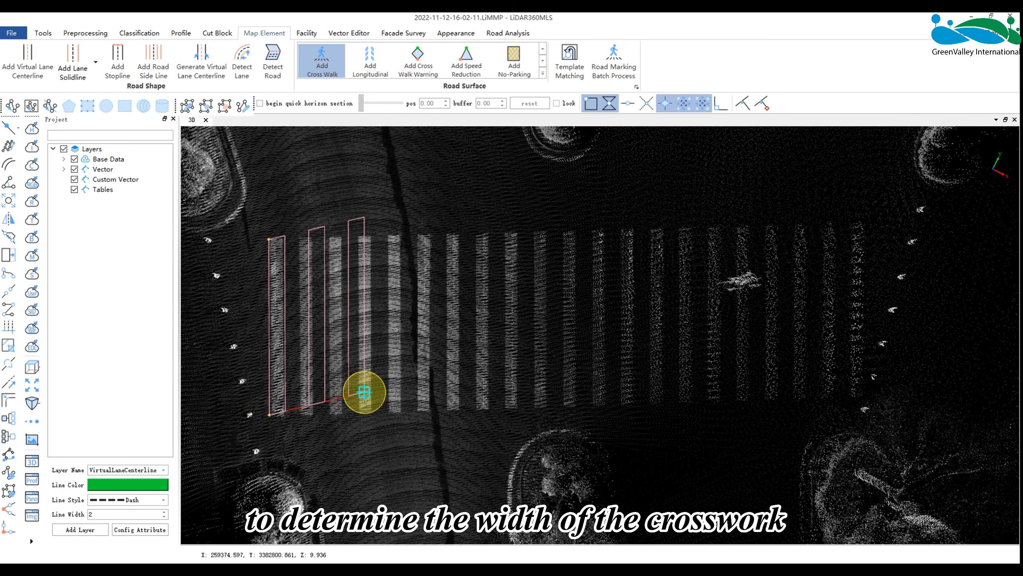
pyautogui.moveTo(366, 392); pyautogui.dragTo(764, 380)
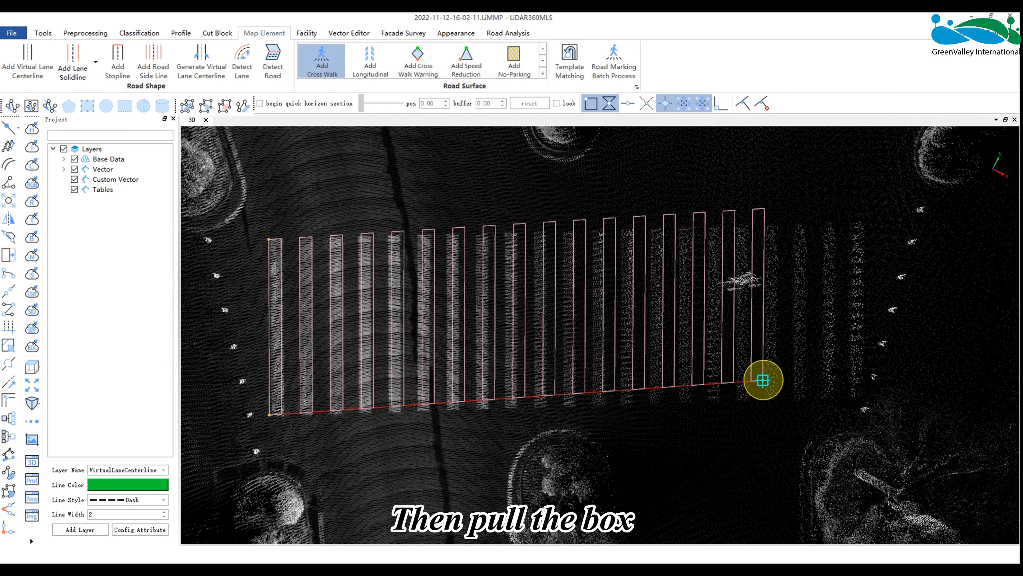
pyautogui.moveTo(762, 380); pyautogui.dragTo(858, 404)
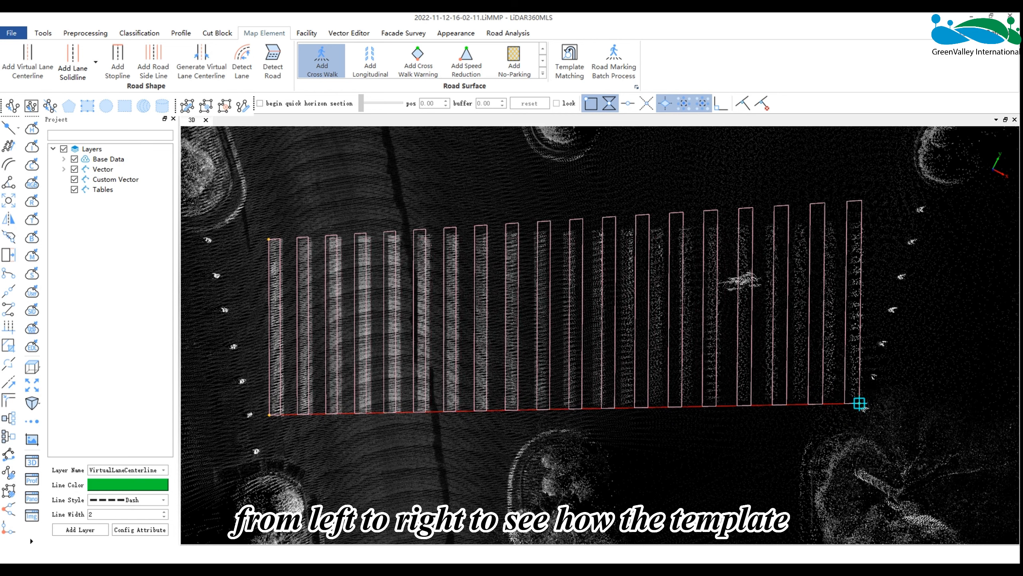
pyautogui.moveTo(860, 403); pyautogui.dragTo(860, 393)
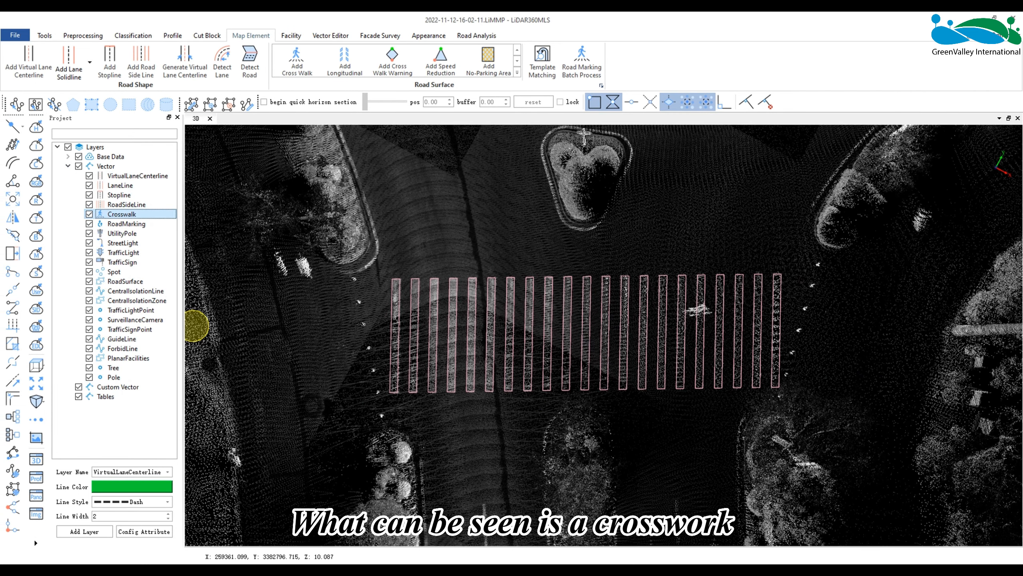
# Open the Crosswalk layer's Attribute Table to check its single polygon record
pyautogui.rightClick(121, 214)
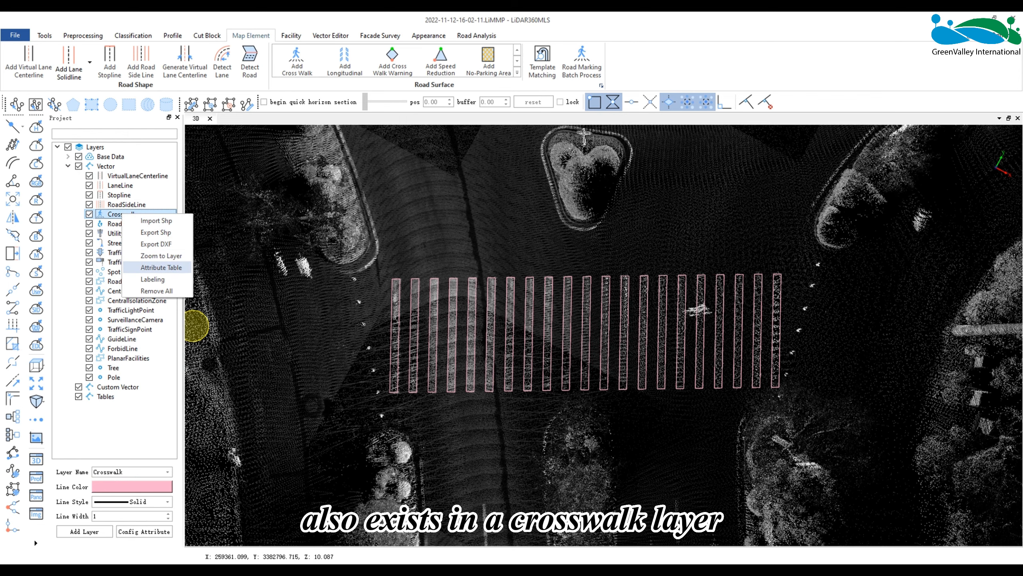
pyautogui.click(161, 267)
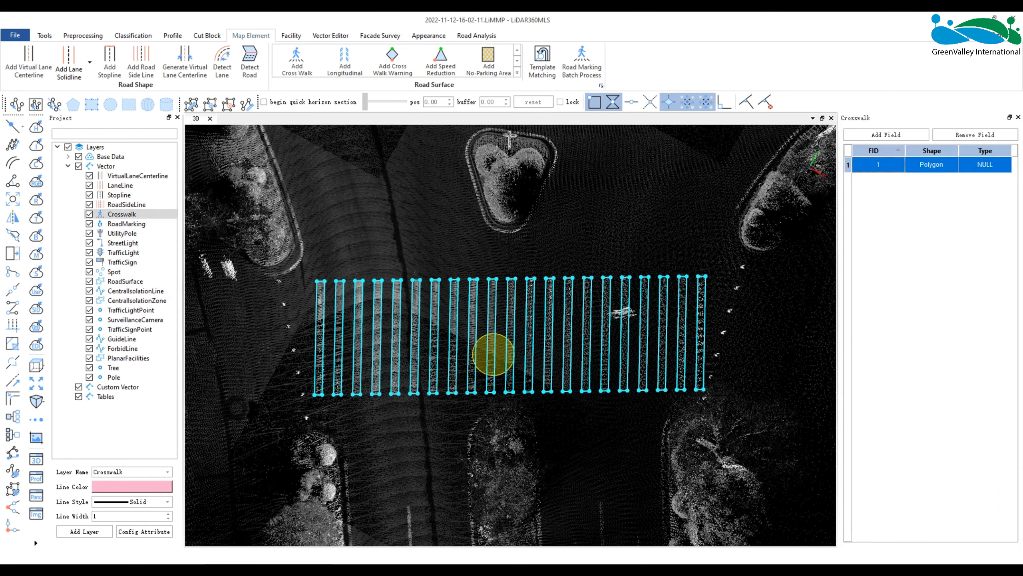
pyautogui.click(393, 62)
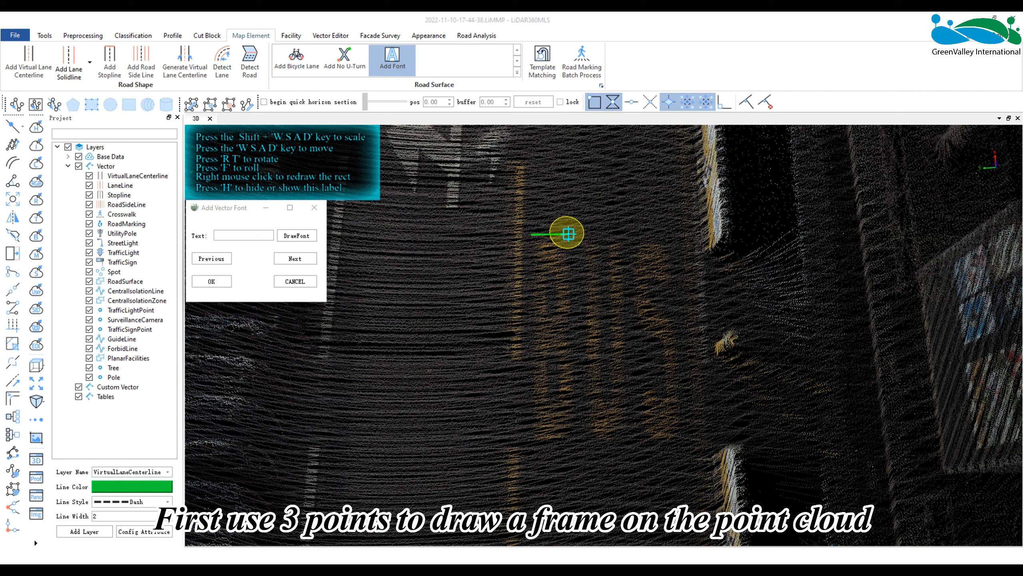
# Frame the first painted letter, enter 'B', and draw its outline with DrawFont
pyautogui.moveTo(570, 233); pyautogui.dragTo(569, 432)
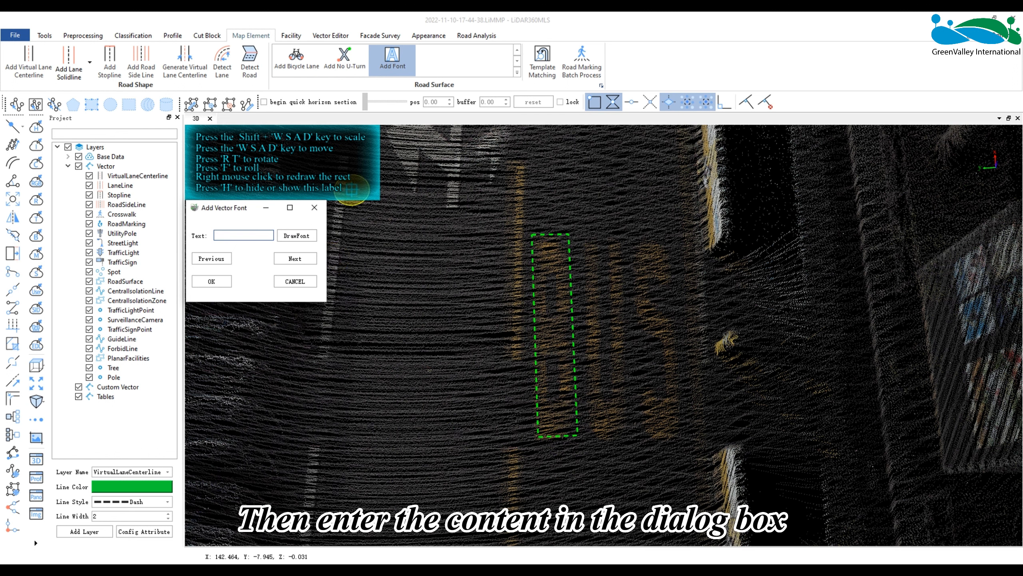
pyautogui.click(243, 235)
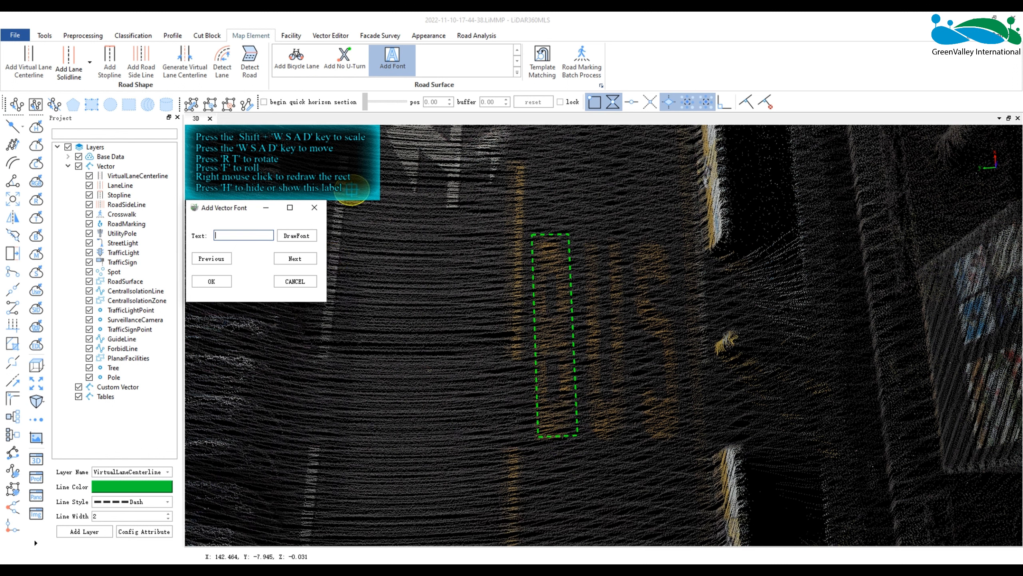
pyautogui.write('B')
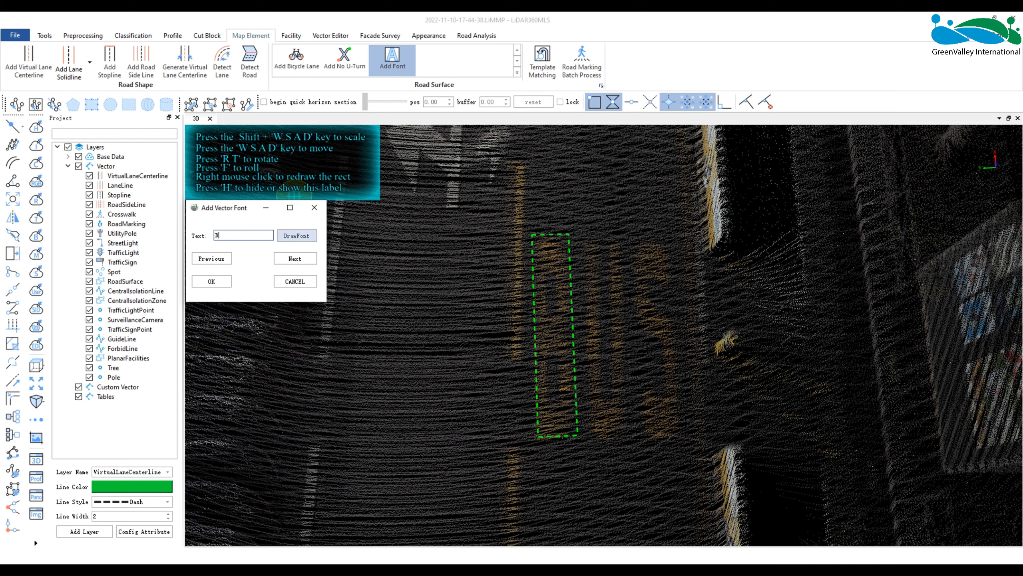
pyautogui.click(296, 235)
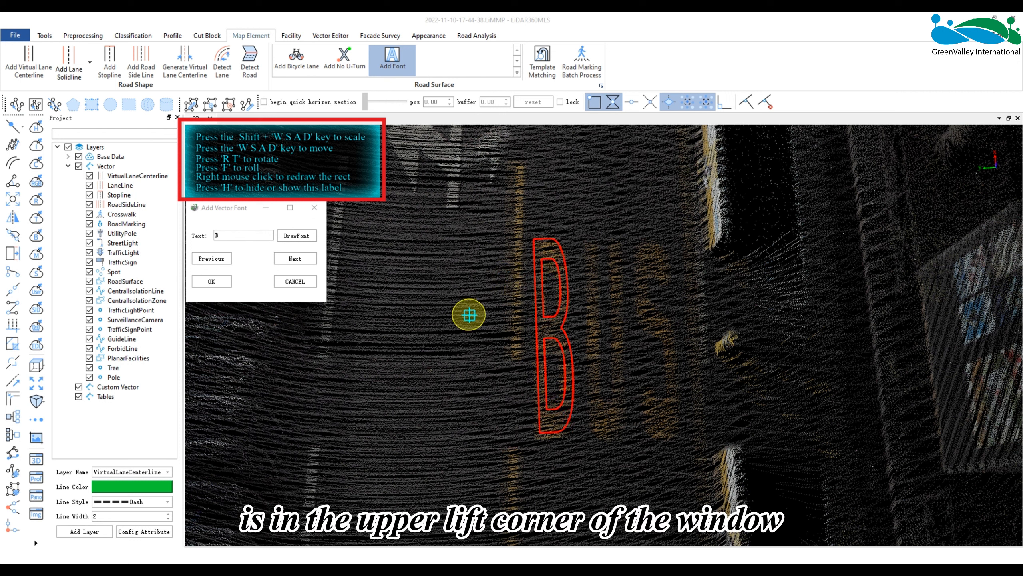
# Draw the letter 'U' outline over the second painted letter
pyautogui.click(295, 258)
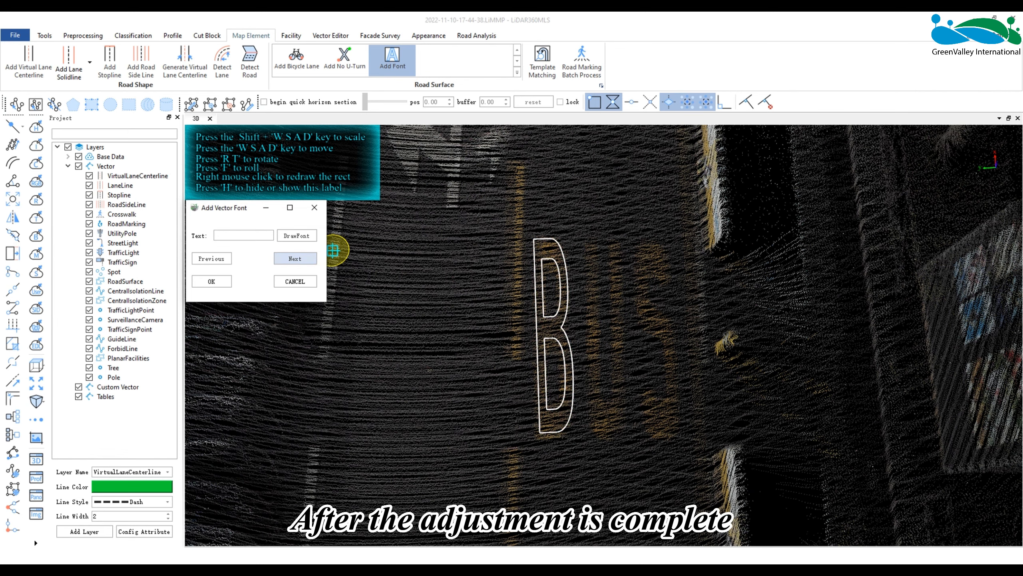
pyautogui.click(295, 257)
pyautogui.write('U')
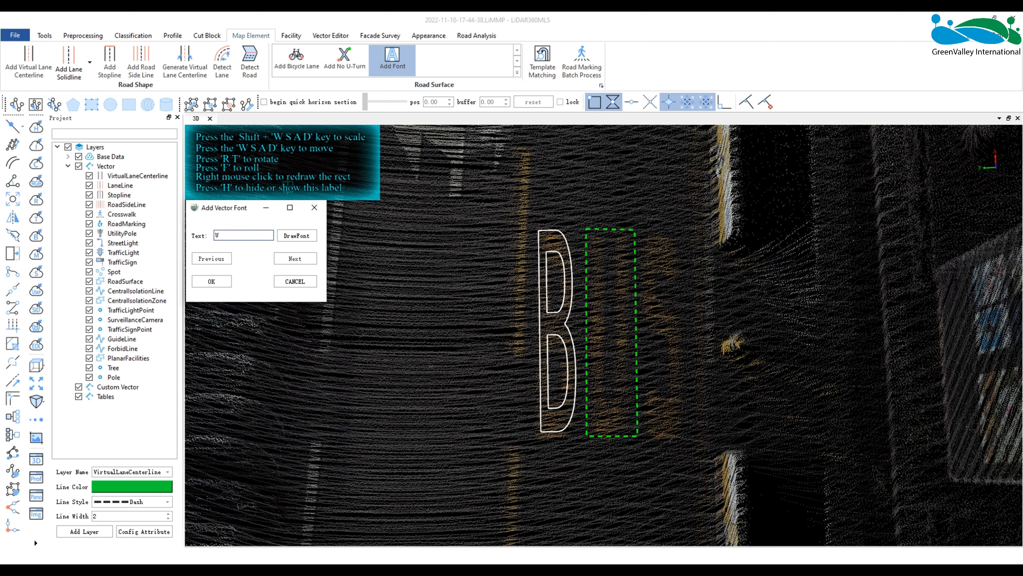
pyautogui.click(296, 236)
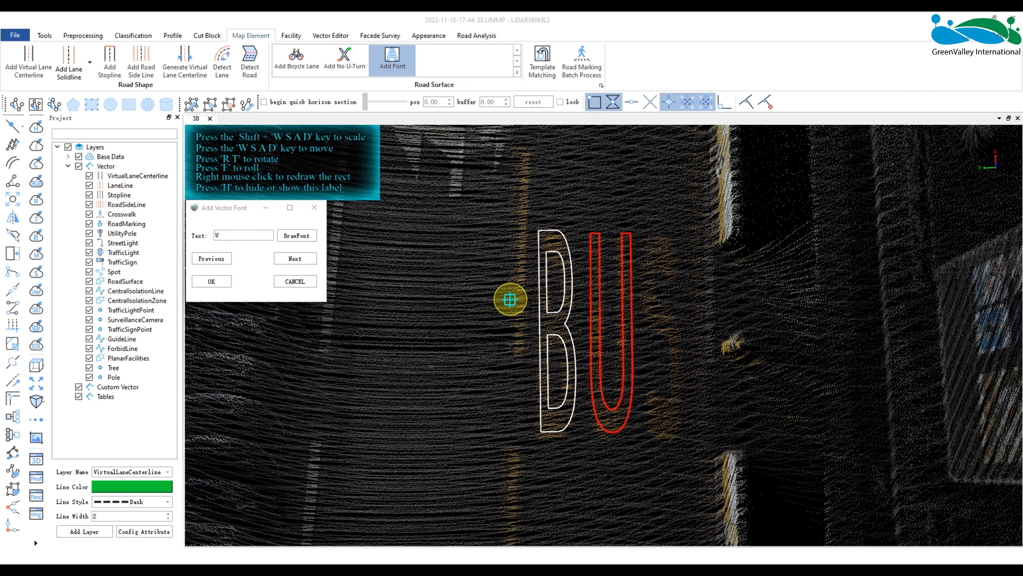
# Draw the letter 'S' outline over the third painted letter
pyautogui.click(294, 257)
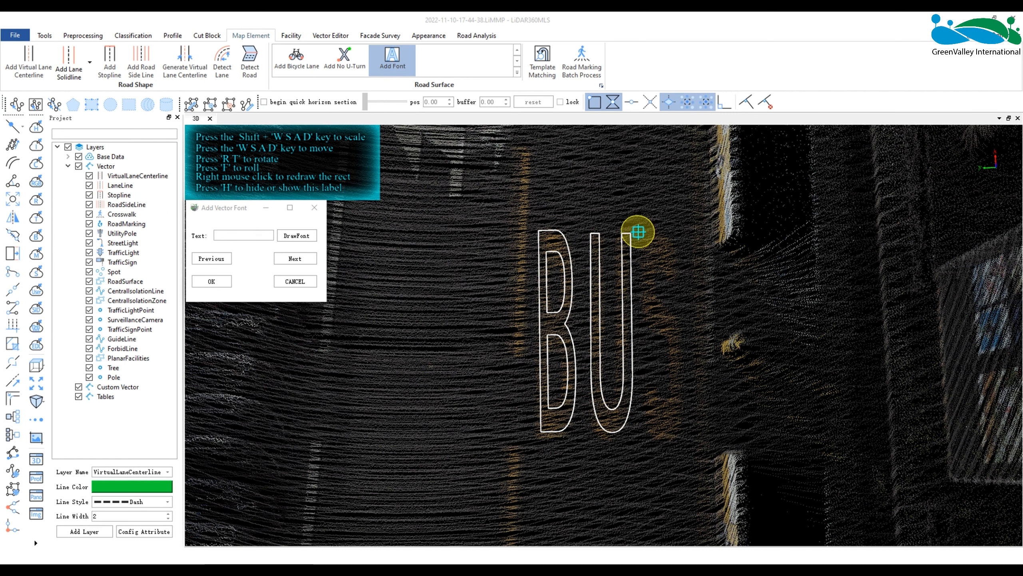
pyautogui.write('S')
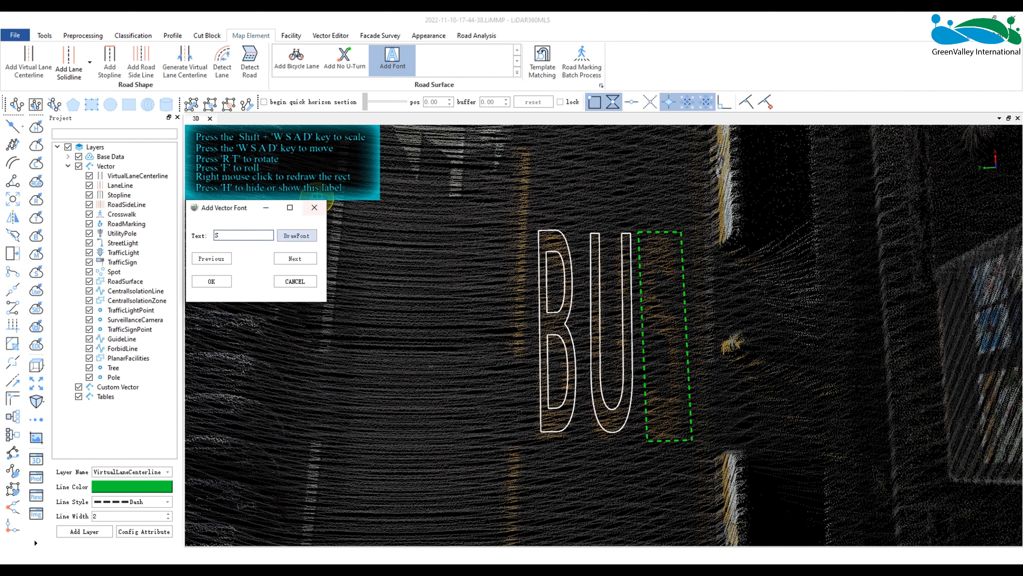
pyautogui.click(296, 235)
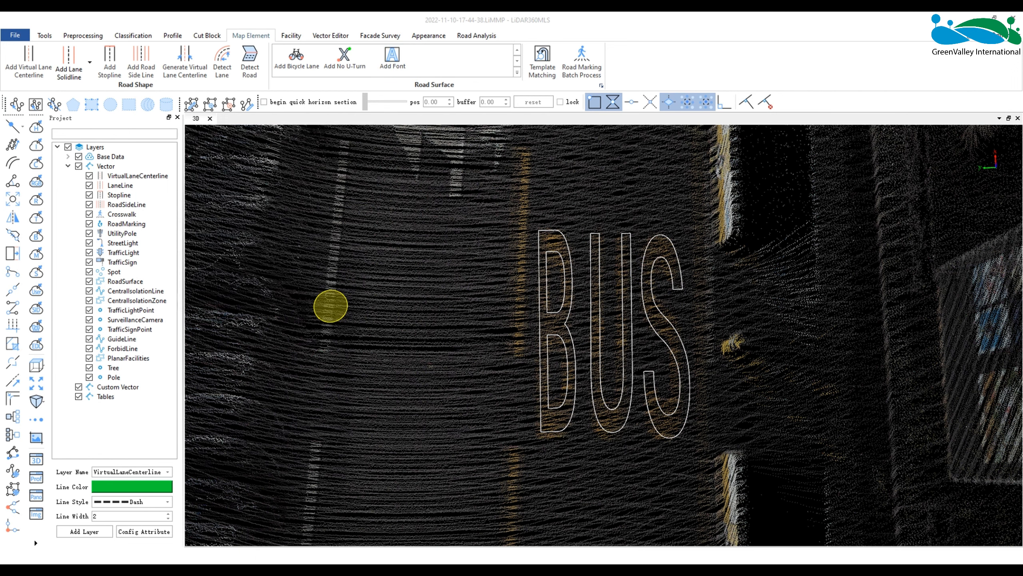
pyautogui.click(126, 223)
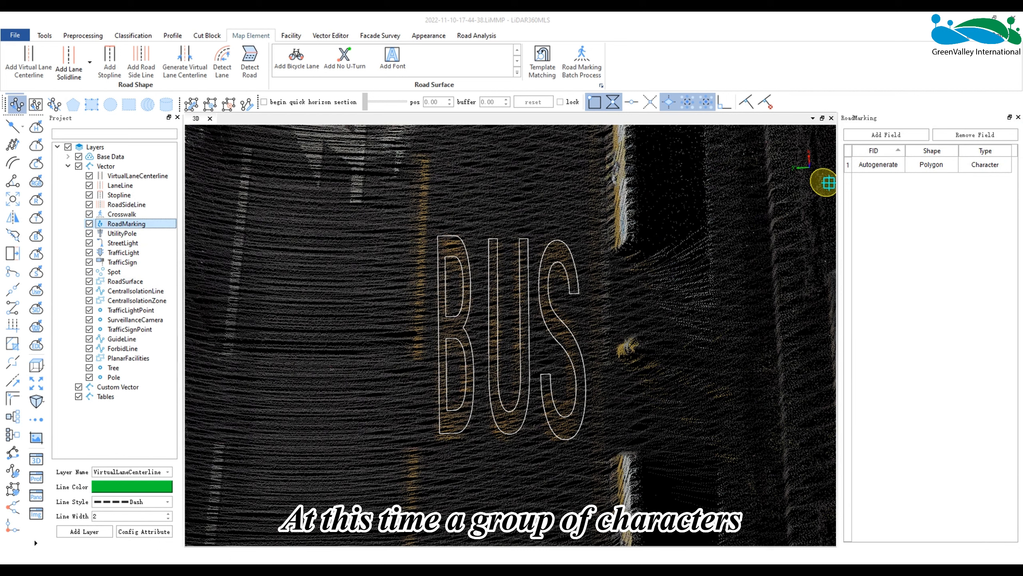
pyautogui.click(509, 326)
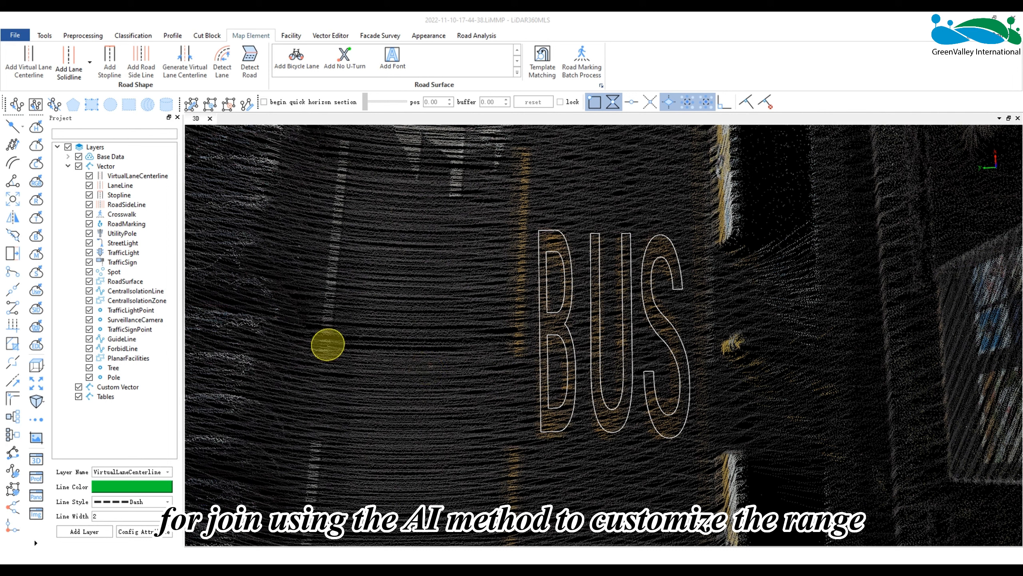
pyautogui.click(122, 262)
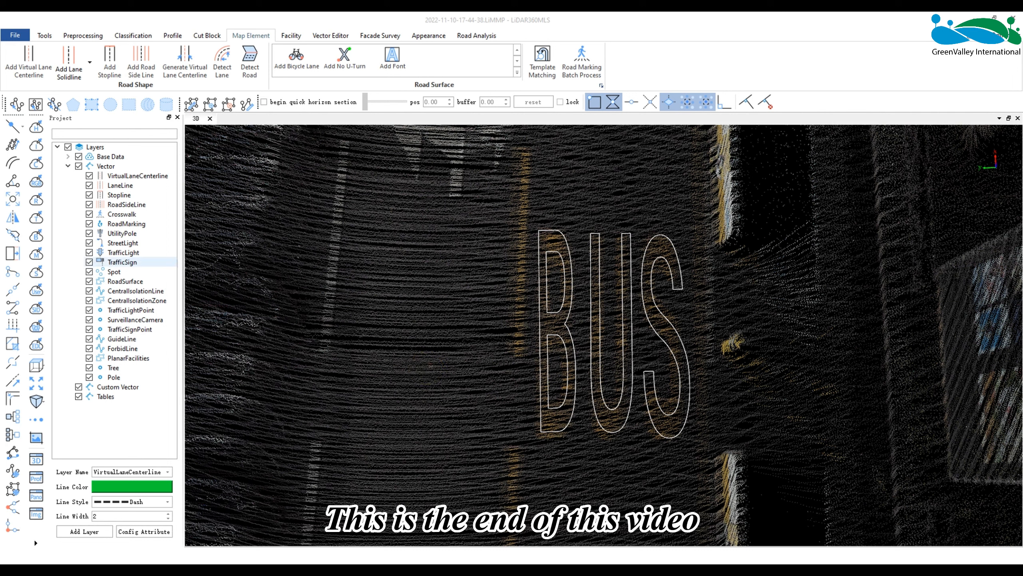
pyautogui.click(570, 375)
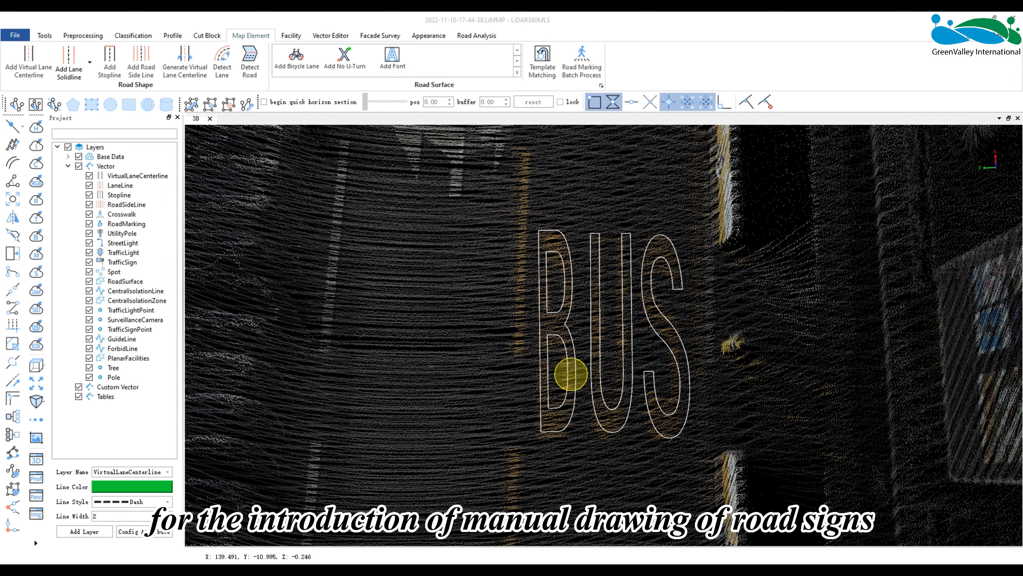